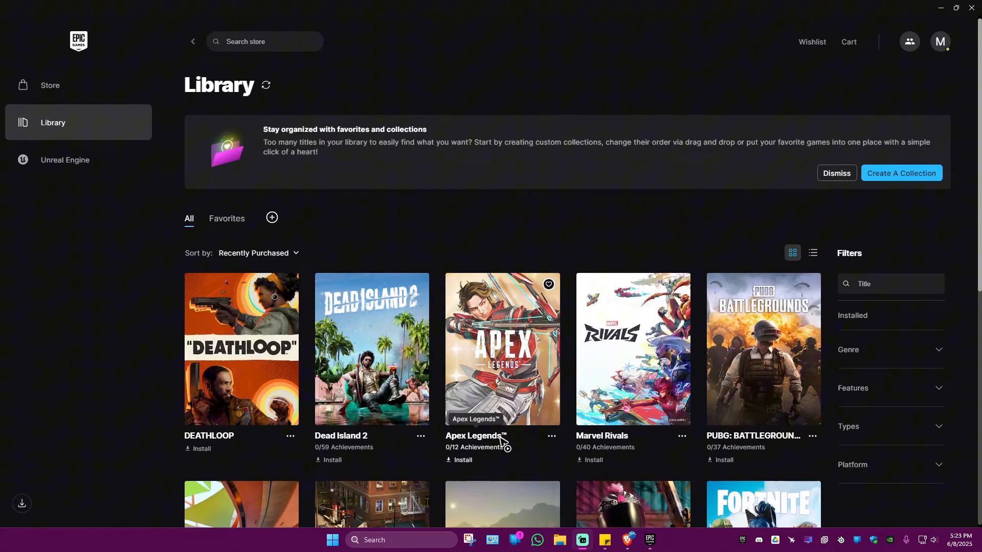
{"action": "mouse_move", "coordinate": [475, 430]}
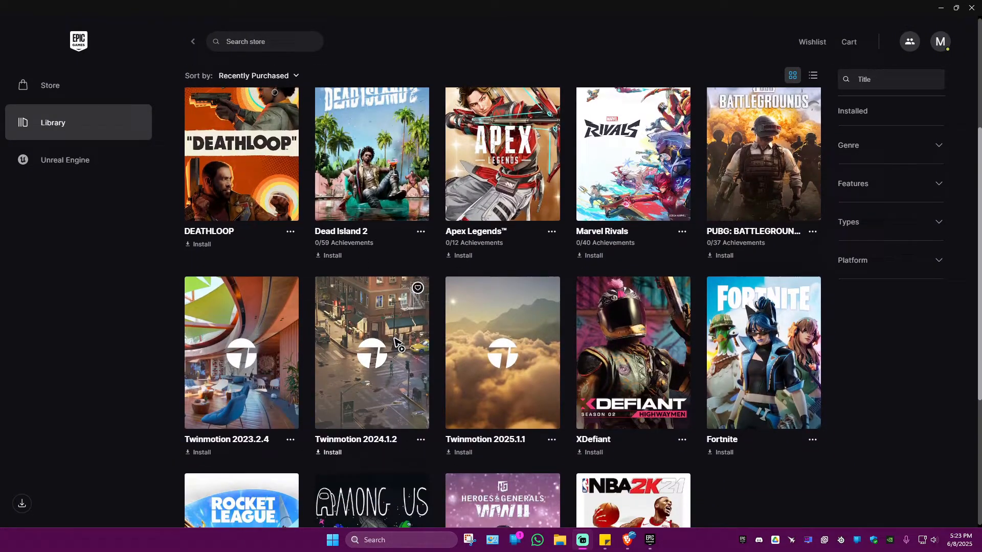
{"action": "mouse_move", "coordinate": [400, 347]}
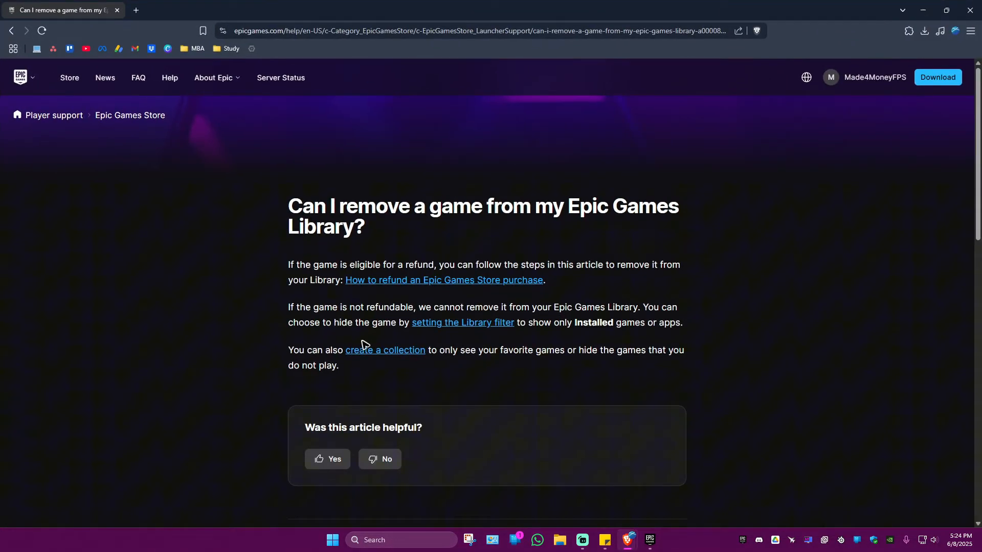
{"action": "mouse_move", "coordinate": [443, 280]}
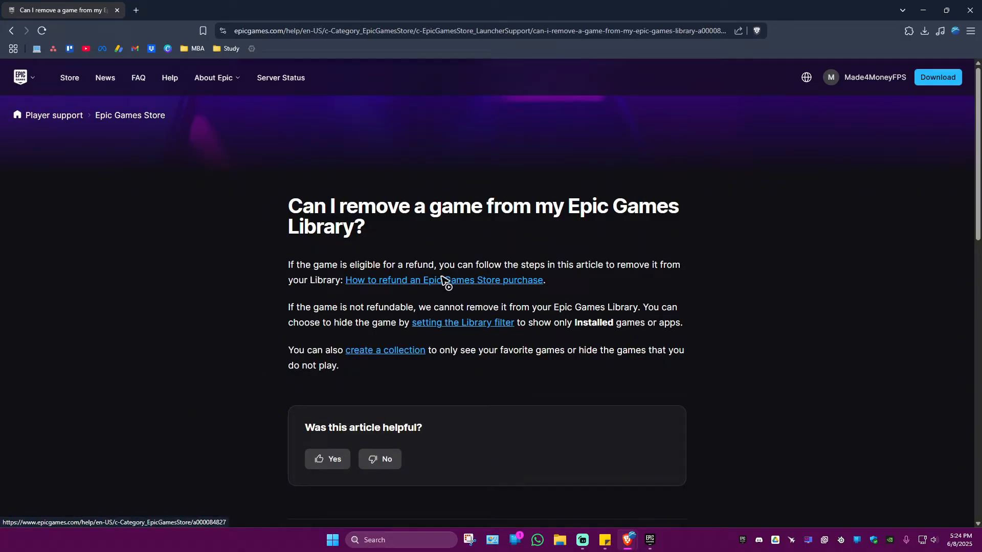
{"action": "mouse_move", "coordinate": [308, 289]}
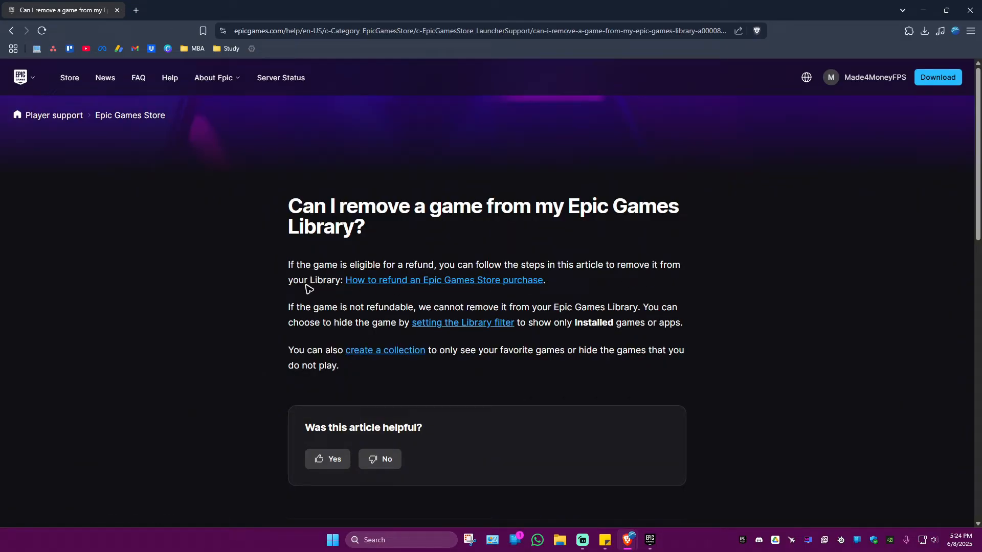
{"action": "mouse_move", "coordinate": [425, 286]}
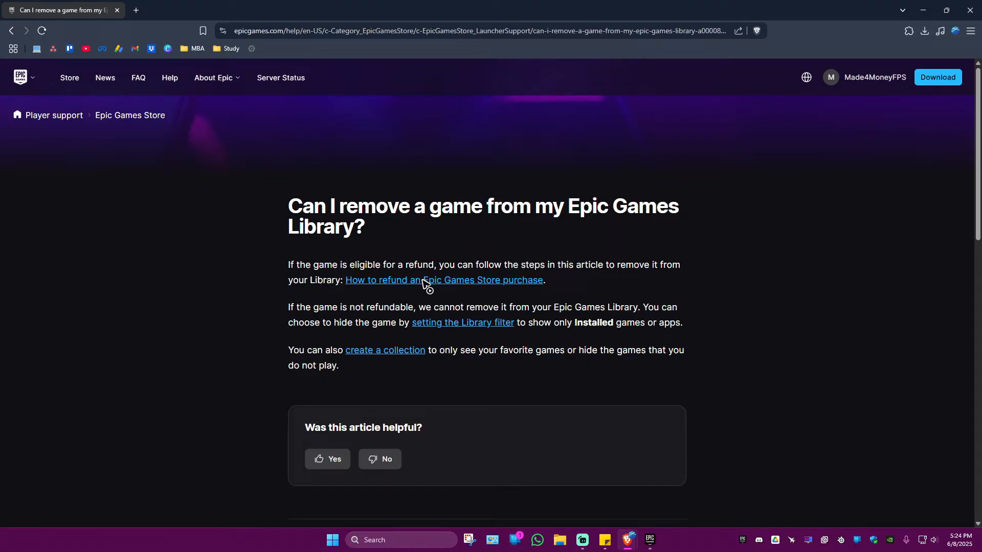
{"action": "mouse_move", "coordinate": [695, 274]}
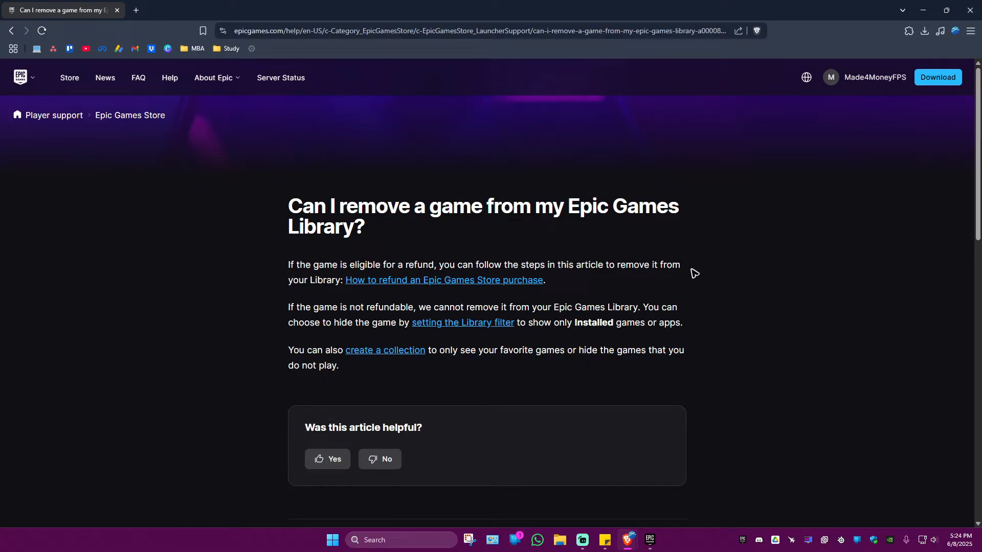
{"action": "mouse_move", "coordinate": [375, 323]}
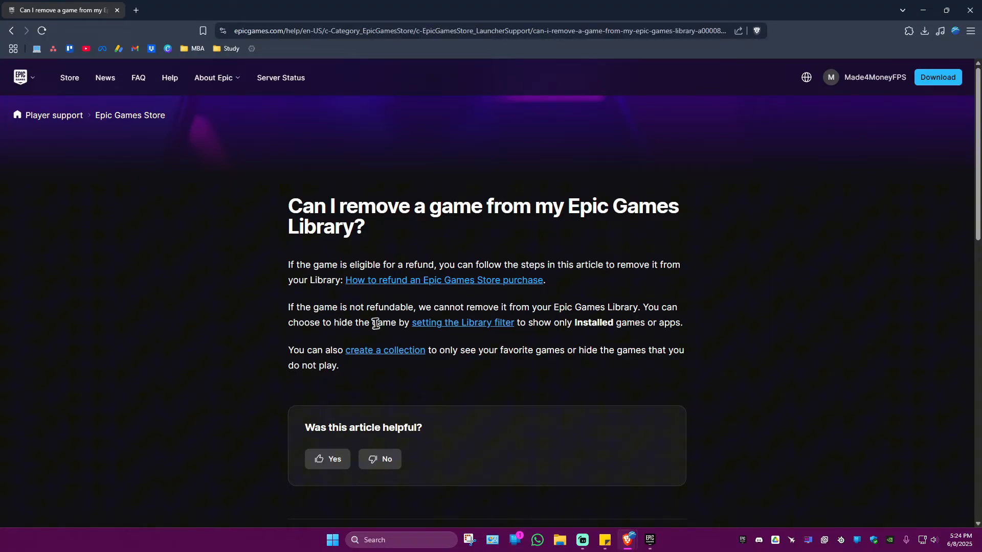
{"action": "mouse_move", "coordinate": [491, 325]}
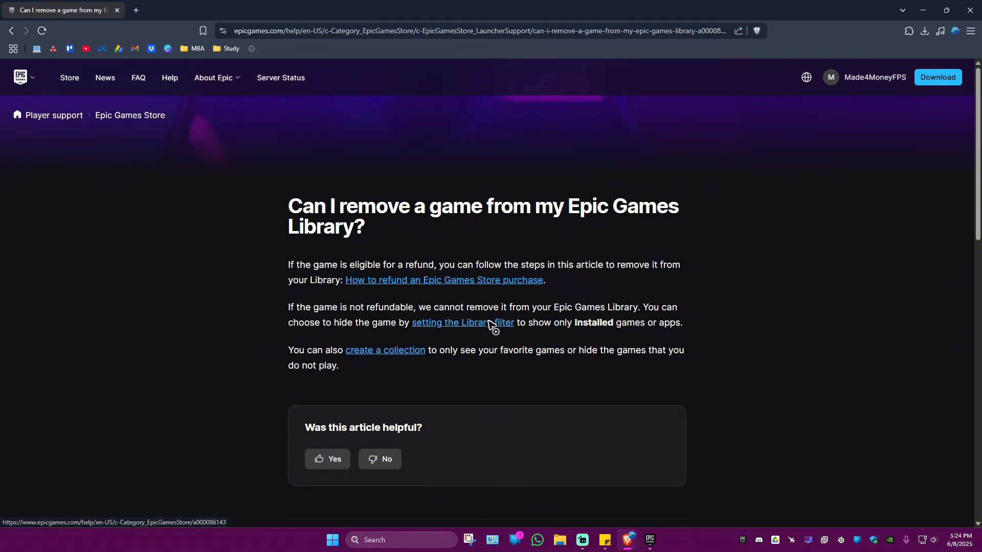
{"action": "mouse_move", "coordinate": [559, 320]}
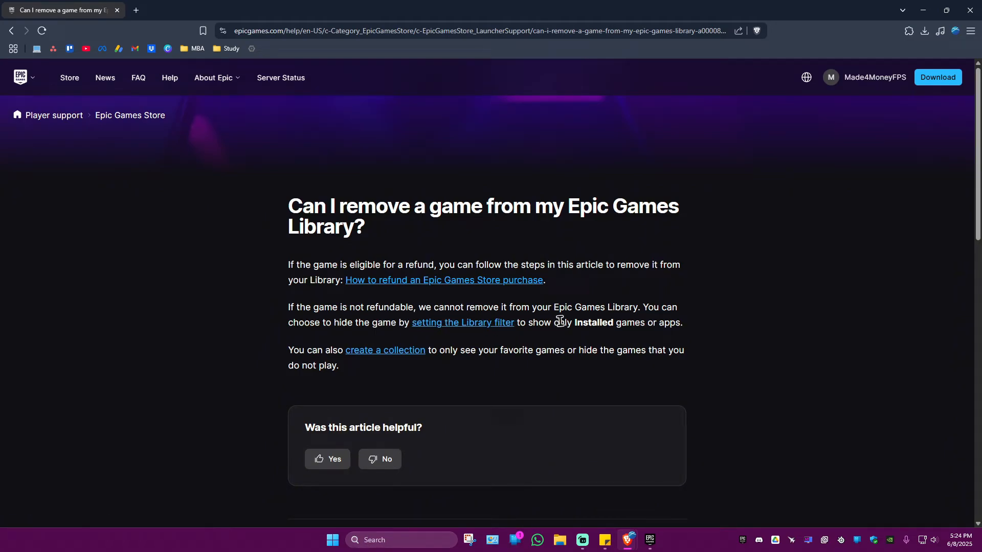
{"action": "mouse_move", "coordinate": [460, 339]}
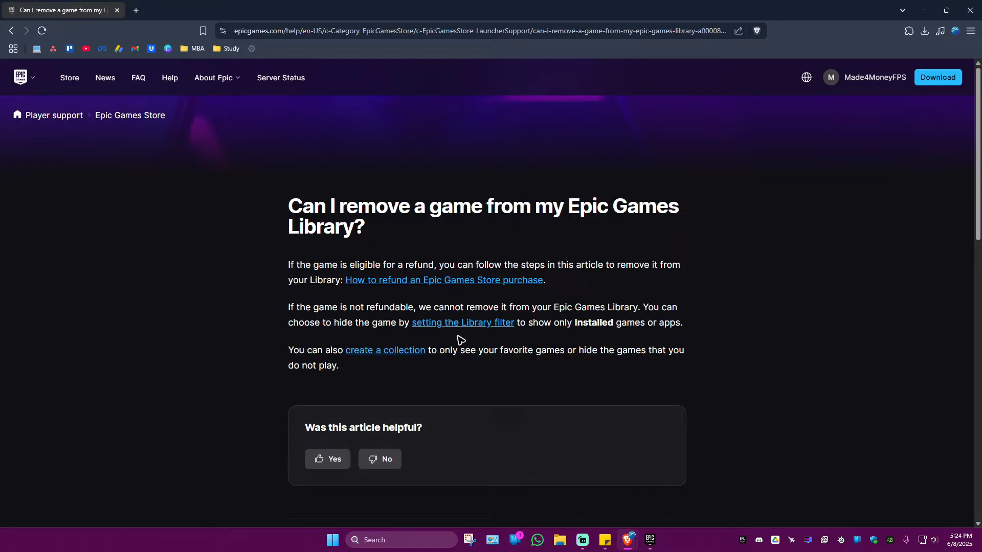
Keep the Library filter article in a new browser tab and return to the launcher library.
{"action": "right_click", "coordinate": [462, 322]}
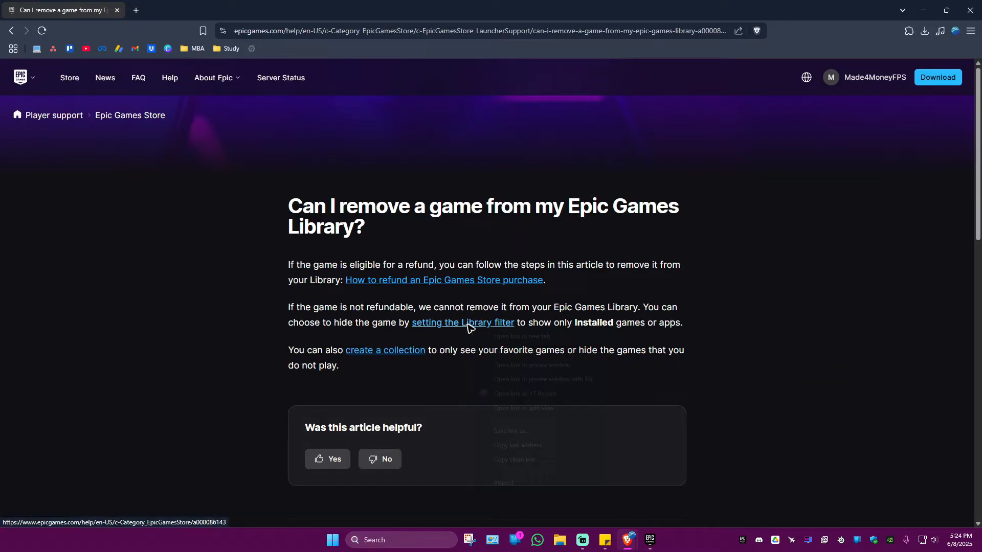
{"action": "left_click", "coordinate": [462, 322]}
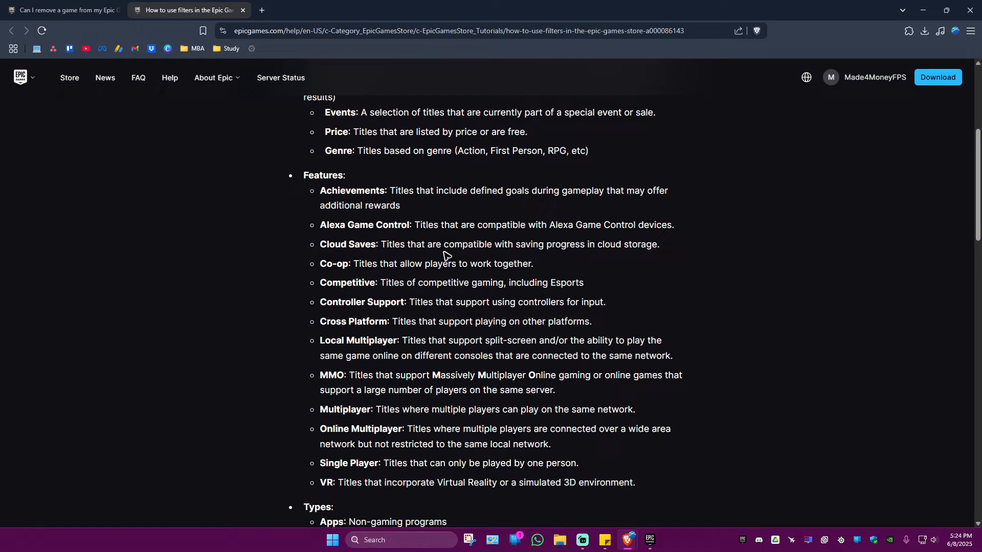
{"action": "left_click", "coordinate": [63, 11]}
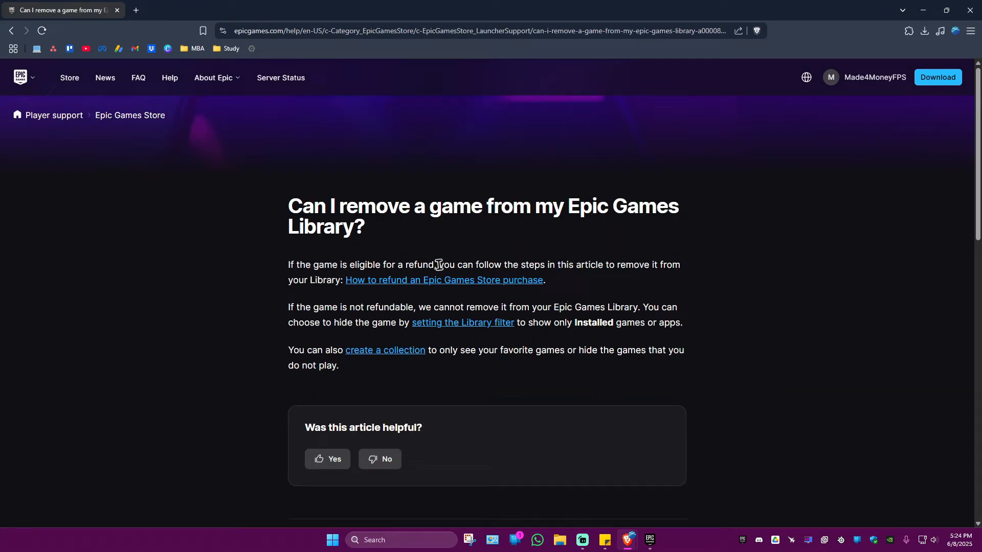
{"action": "left_click", "coordinate": [650, 540]}
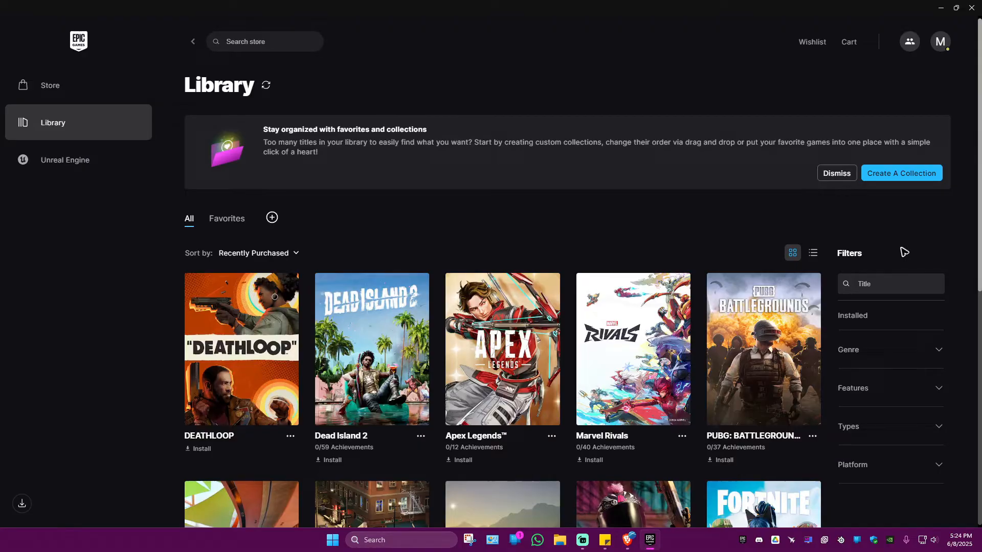
Try 'fps' in the library Title filter, then clear it again.
{"action": "type", "text": "fps"}
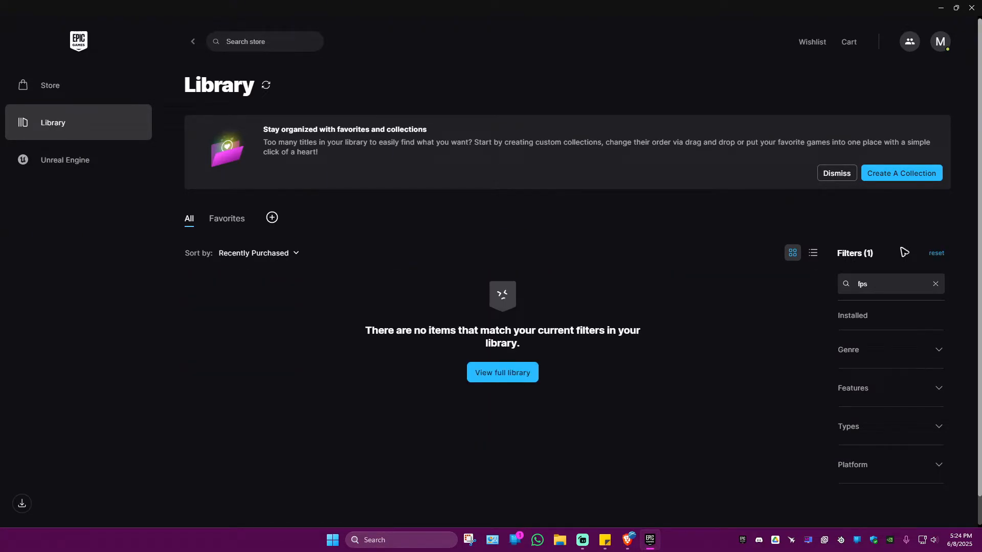
{"action": "left_click", "coordinate": [935, 283]}
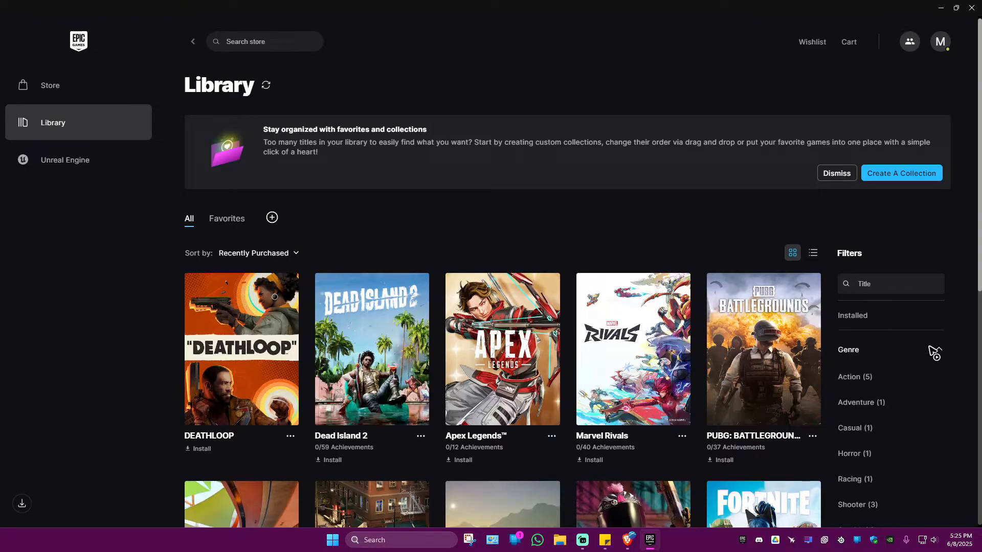
{"action": "left_click", "coordinate": [855, 376]}
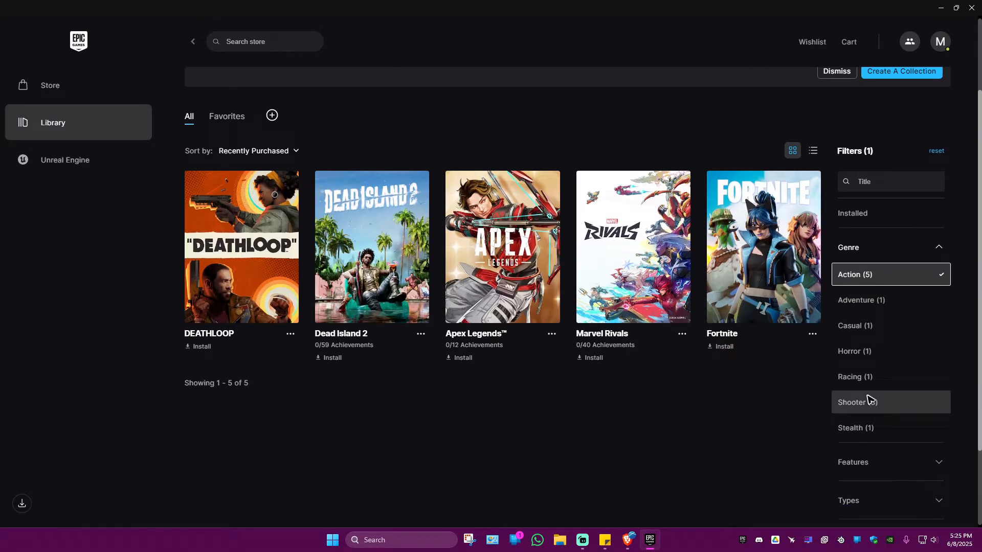
{"action": "left_click", "coordinate": [870, 351]}
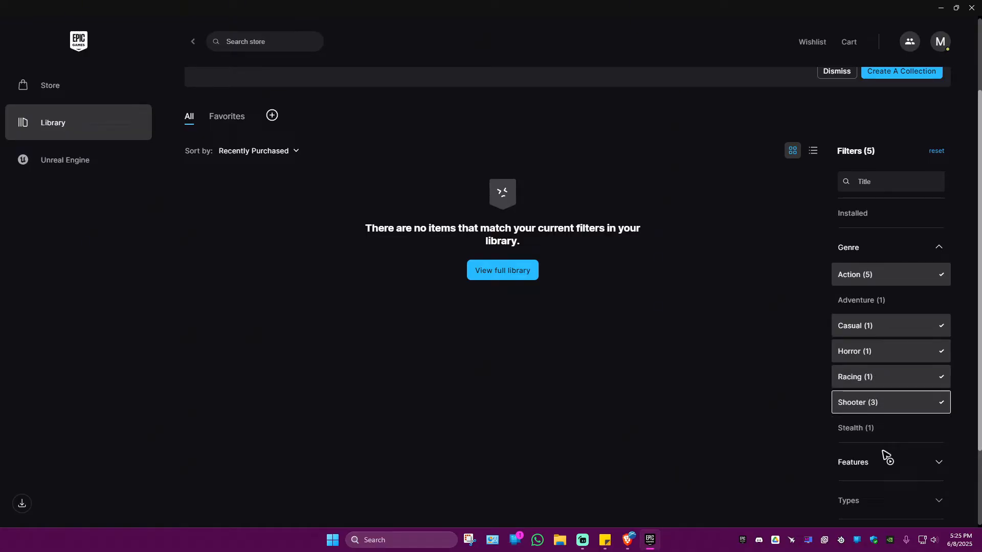
{"action": "left_click", "coordinate": [867, 274]}
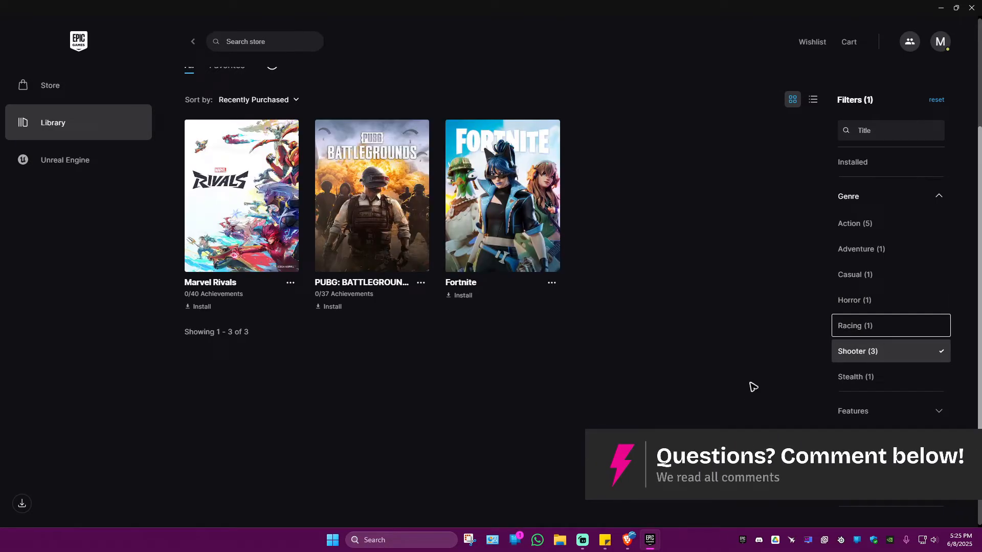
{"action": "scroll", "scroll_direction": "up", "scroll_amount": 3}
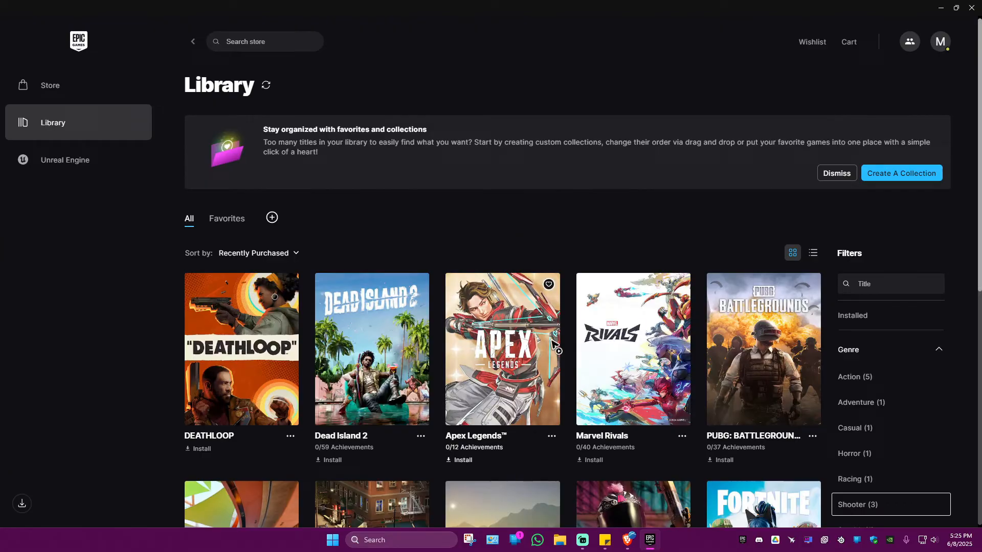
{"action": "mouse_move", "coordinate": [300, 222]}
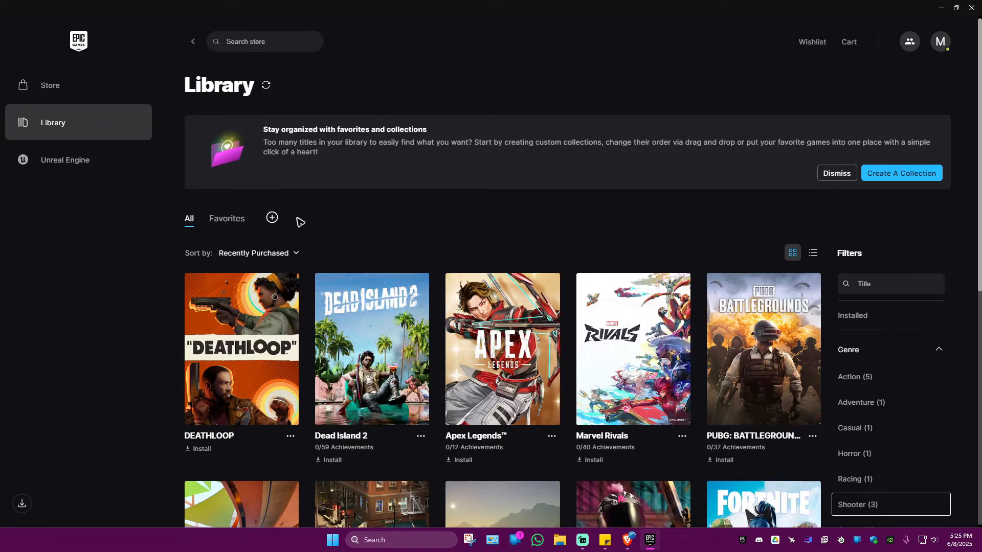
Create a new library collection named FPS GAMES.
{"action": "left_click", "coordinate": [272, 217]}
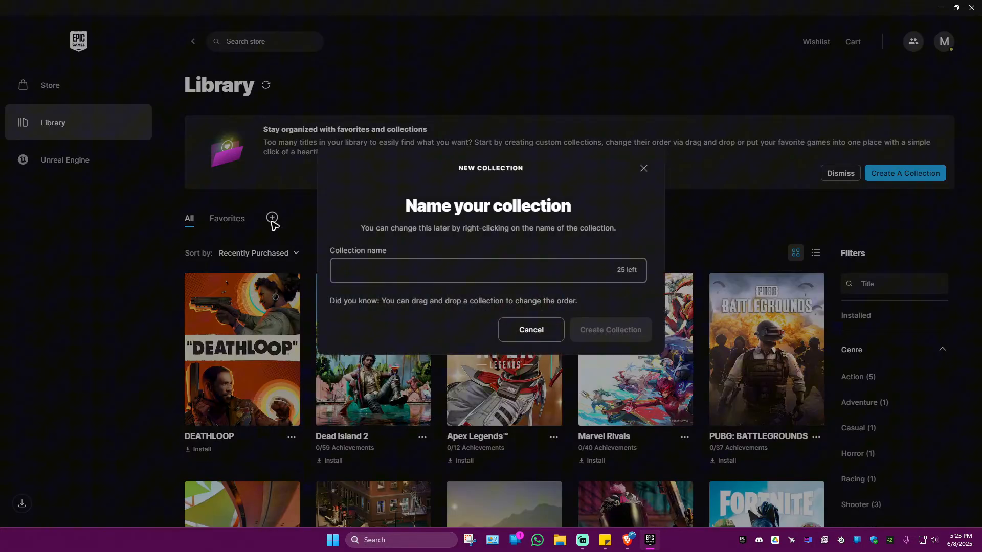
{"action": "type", "text": "FPS"}
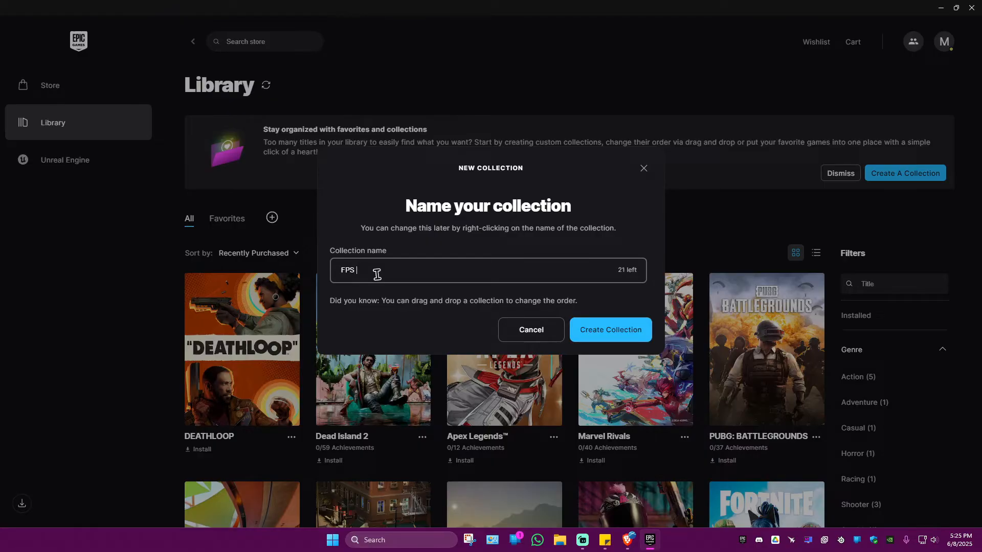
{"action": "type", "text": "GAMES"}
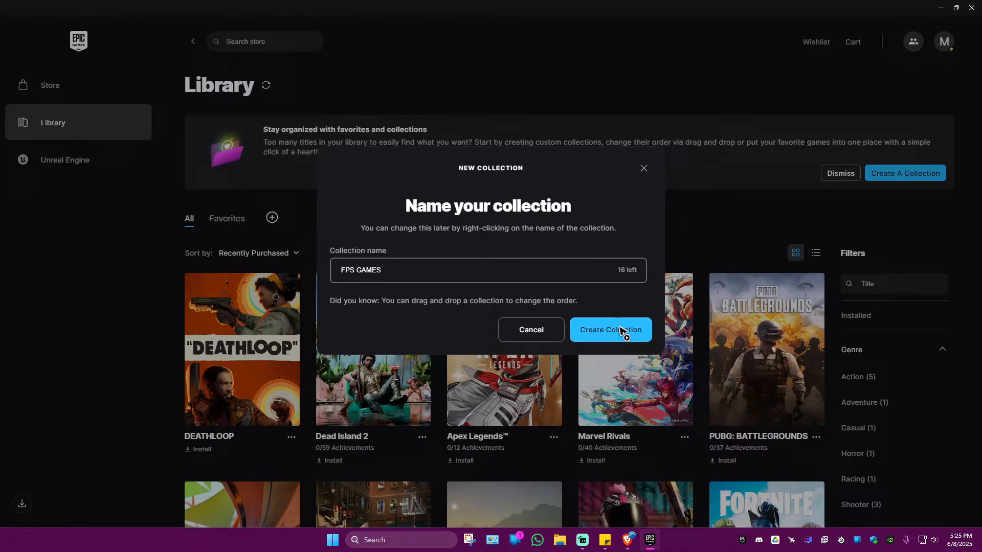
{"action": "left_click", "coordinate": [610, 329]}
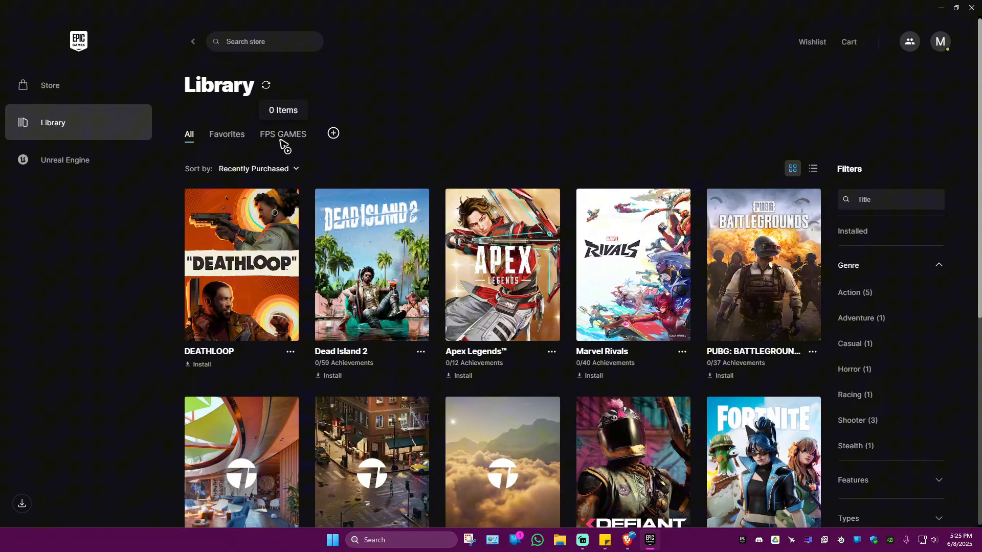
{"action": "mouse_move", "coordinate": [425, 344]}
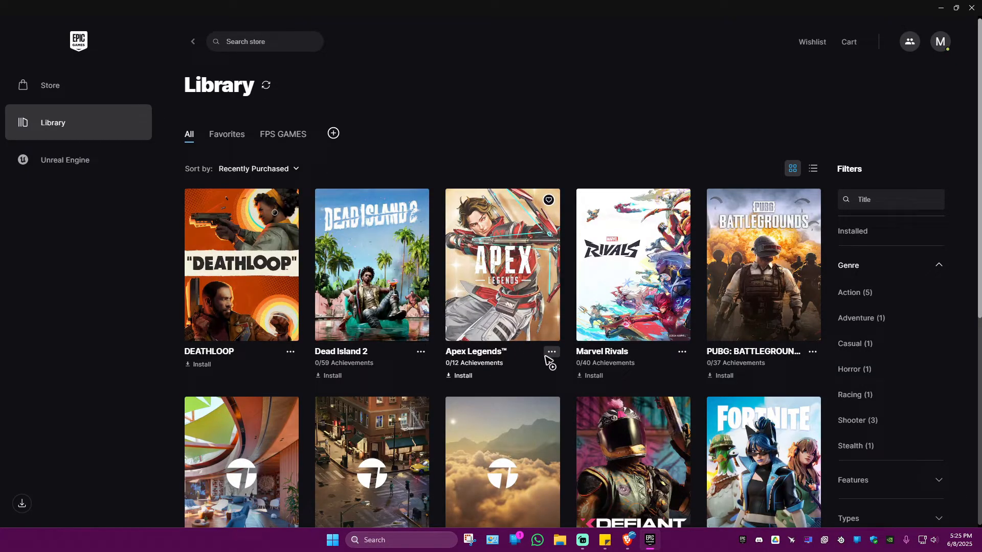
Add Apex Legends to the FPS GAMES collection from its Add To Collection menu.
{"action": "left_click", "coordinate": [551, 352]}
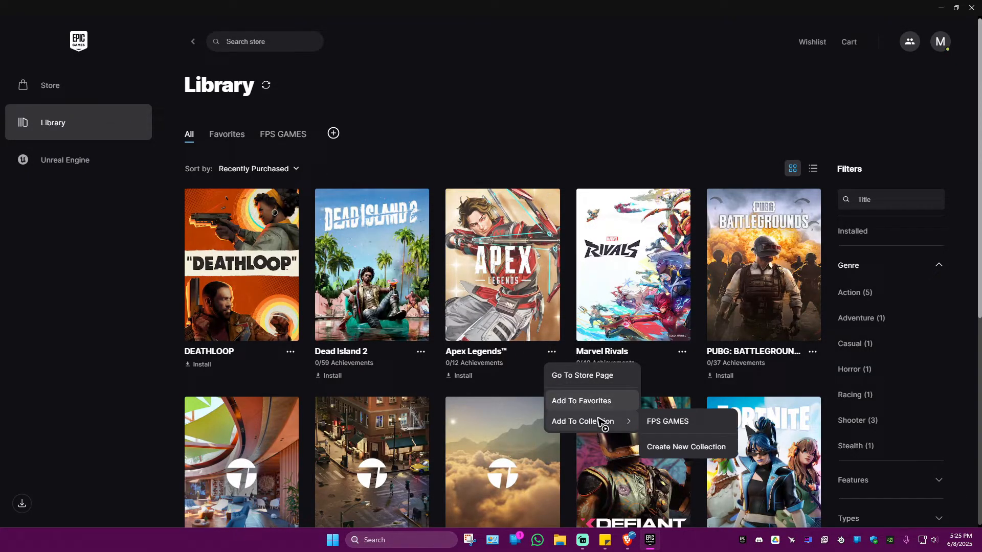
{"action": "mouse_move", "coordinate": [667, 421]}
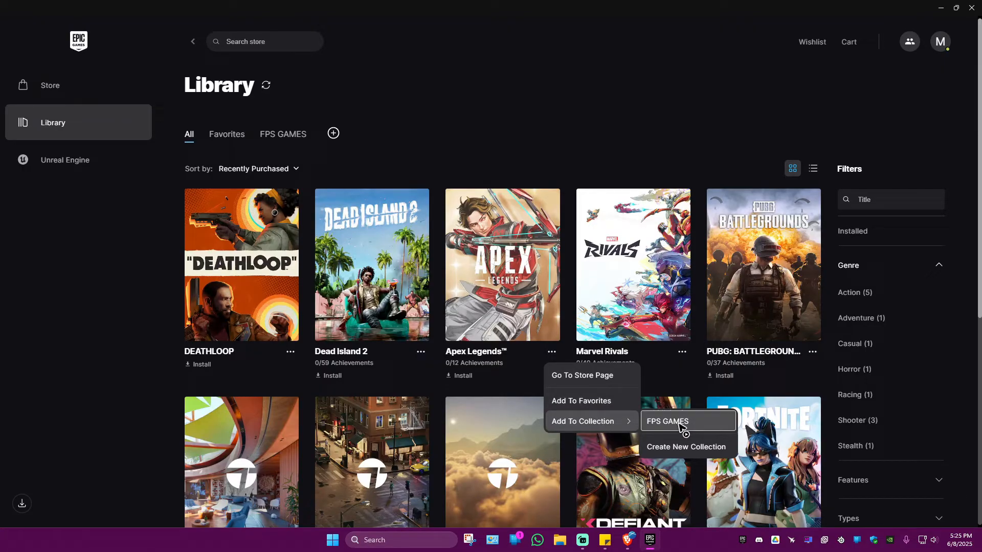
{"action": "left_click", "coordinate": [667, 421]}
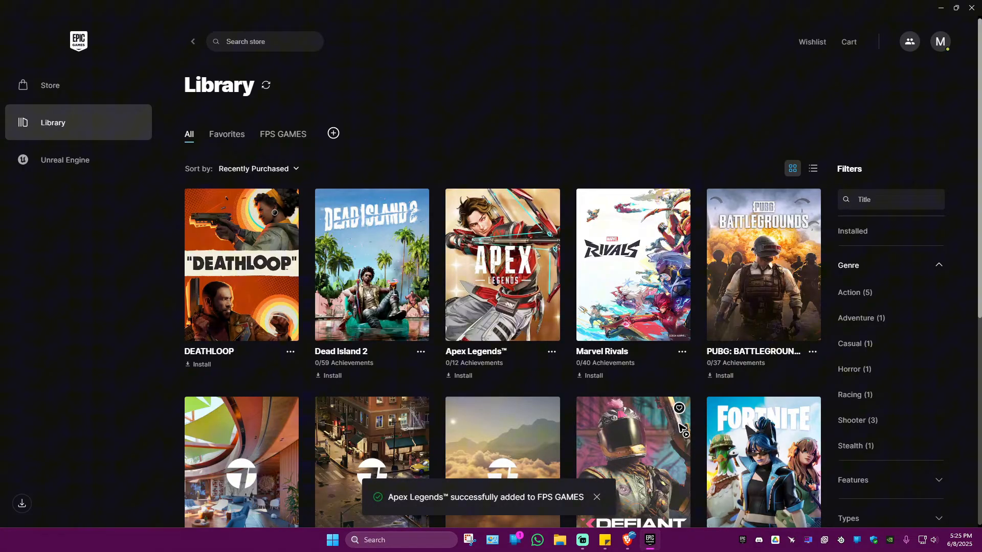
{"action": "left_click", "coordinate": [812, 351]}
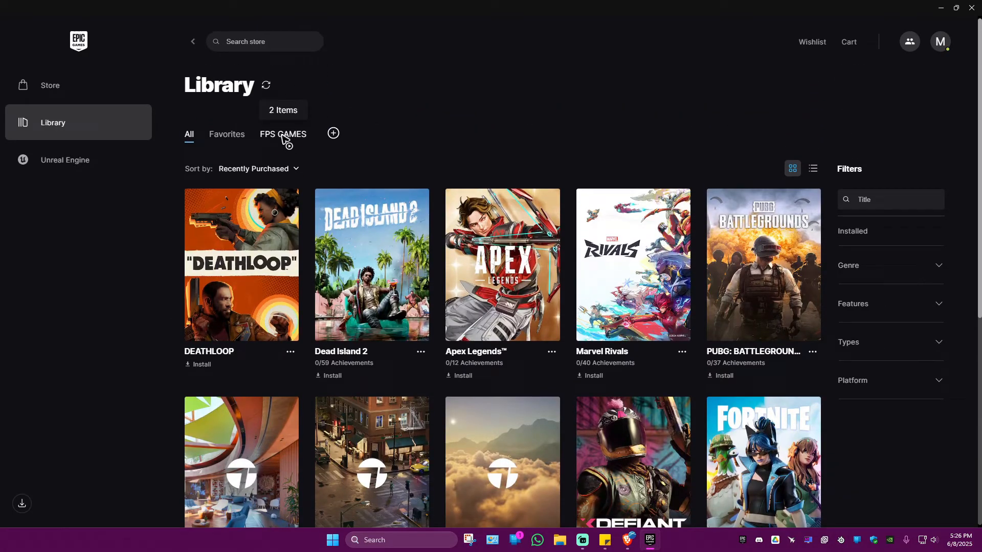
Show the FPS GAMES collection with Apex Legends and PUBG: BATTLEGROUNDS.
{"action": "left_click", "coordinate": [282, 134]}
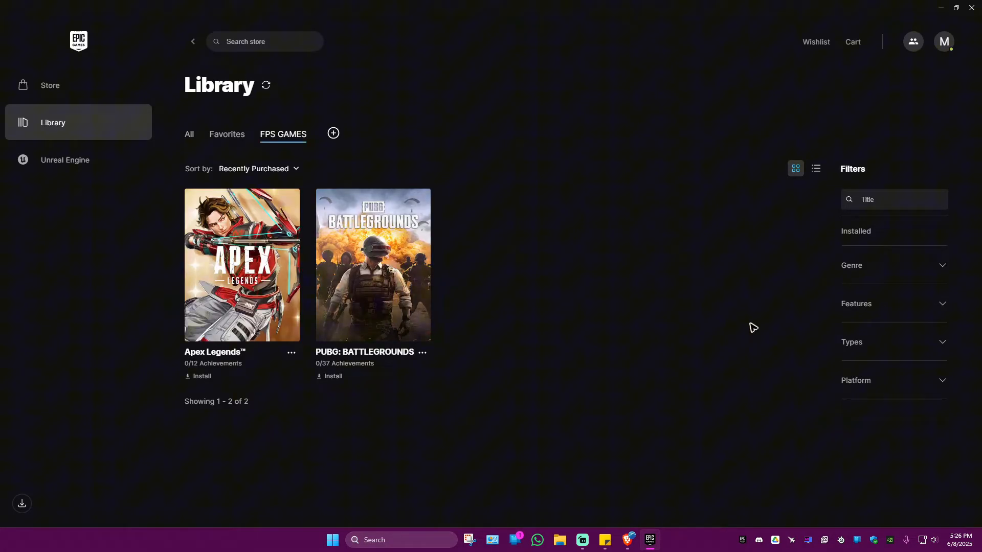
{"action": "mouse_move", "coordinate": [528, 406]}
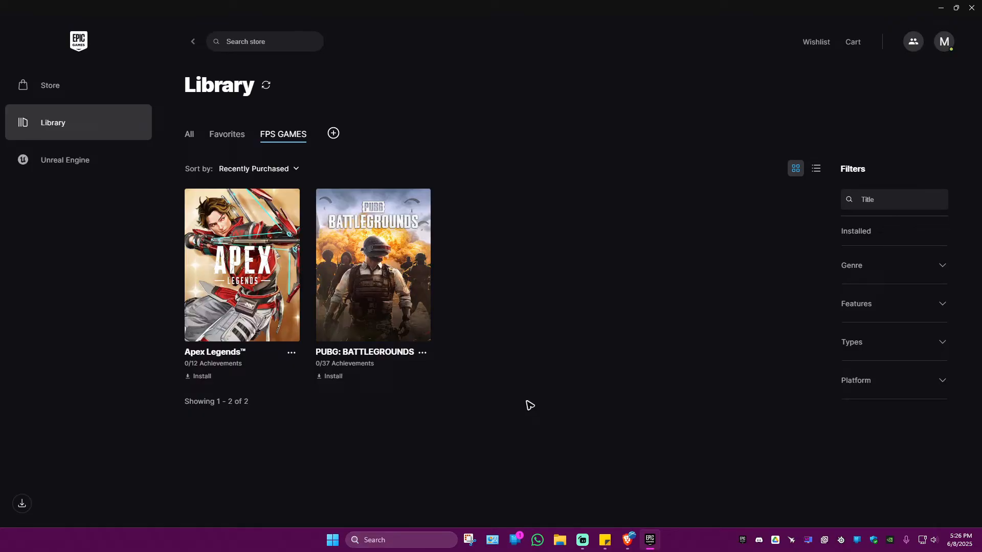
{"action": "mouse_move", "coordinate": [512, 423]}
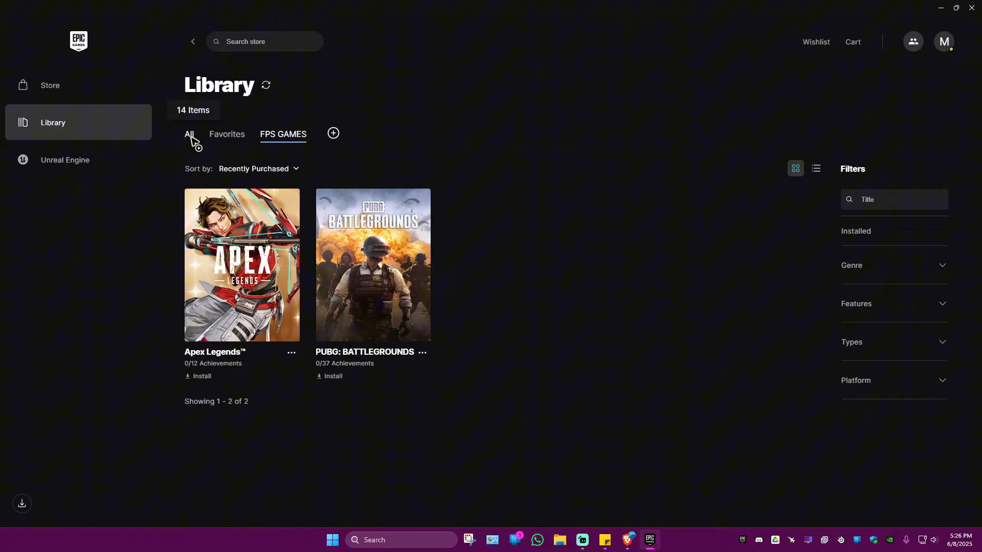
Return to the All library view and reach Epic Games Support from the account menu.
{"action": "left_click", "coordinate": [189, 134]}
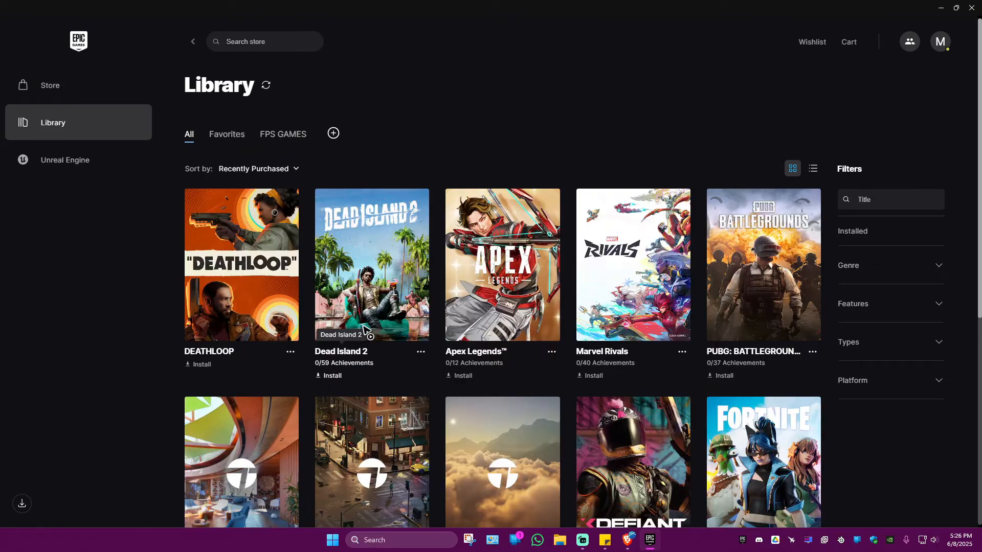
{"action": "left_click", "coordinate": [939, 41]}
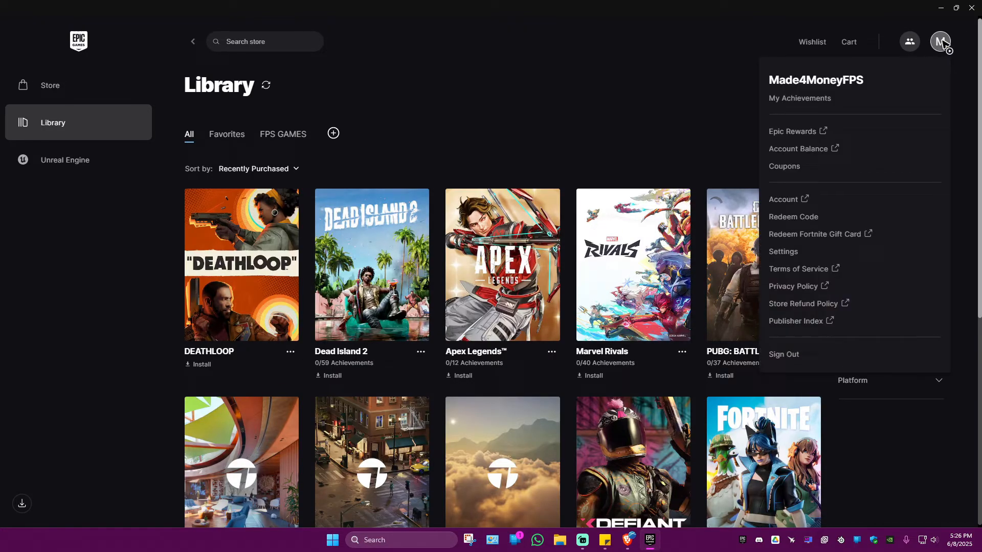
{"action": "mouse_move", "coordinate": [799, 210]}
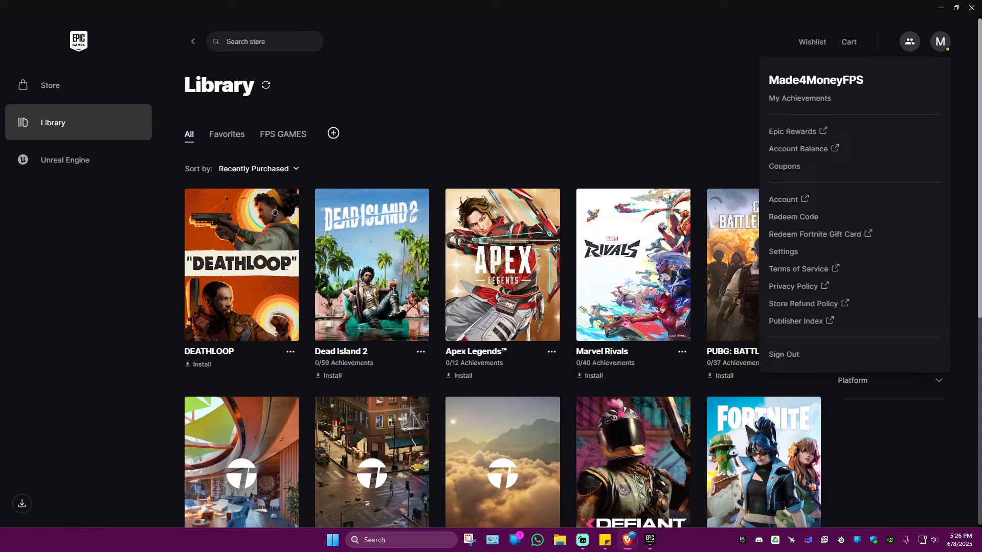
{"action": "left_click", "coordinate": [782, 199]}
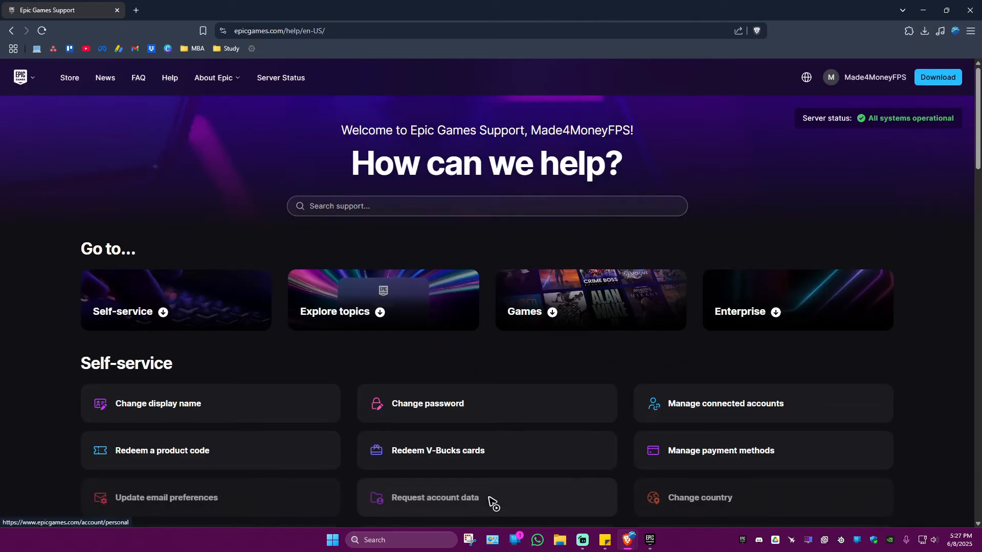
Reach the new support request form via Your support requests.
{"action": "scroll", "scroll_direction": "down", "scroll_amount": 3}
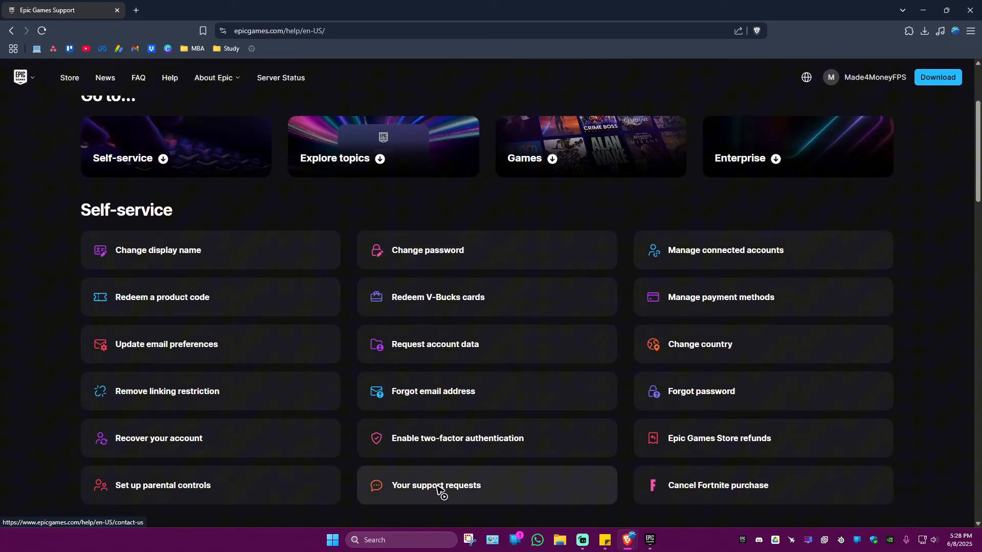
{"action": "left_click", "coordinate": [435, 485]}
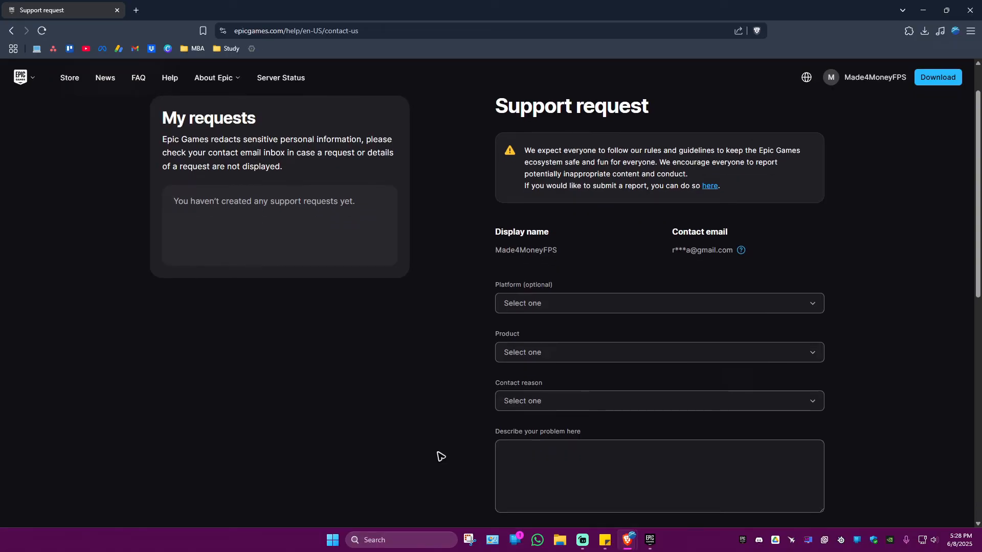
Describe the problem: 'Hi! Can you help me delete or remove ... Apex Legends, PUBG.'.
{"action": "scroll", "scroll_direction": "down", "scroll_amount": 3}
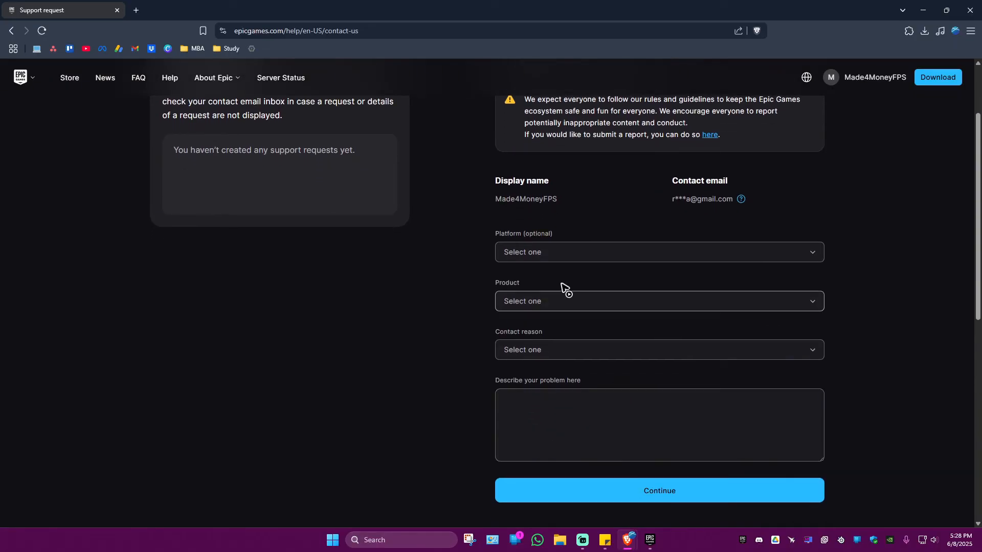
{"action": "left_click", "coordinate": [659, 425]}
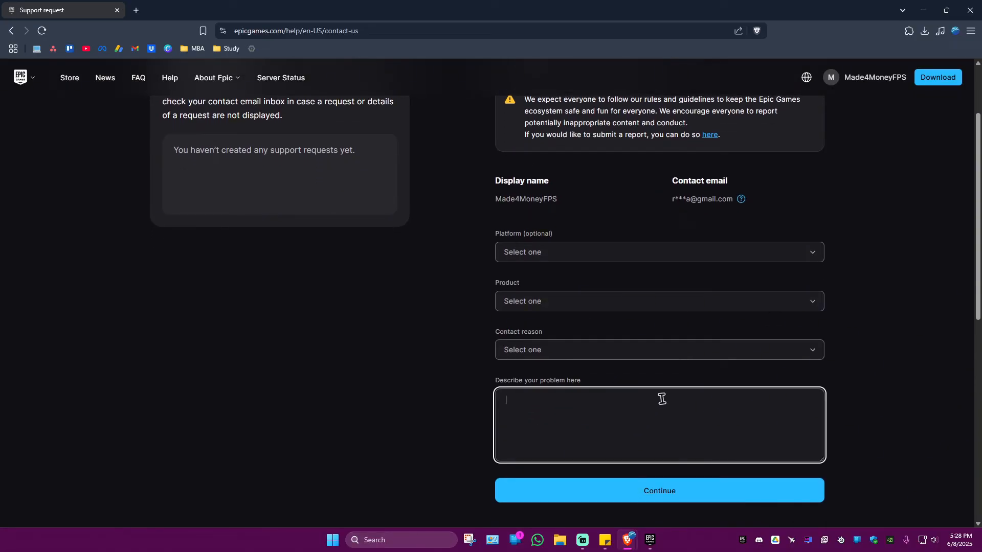
{"action": "type", "text": "Hi"}
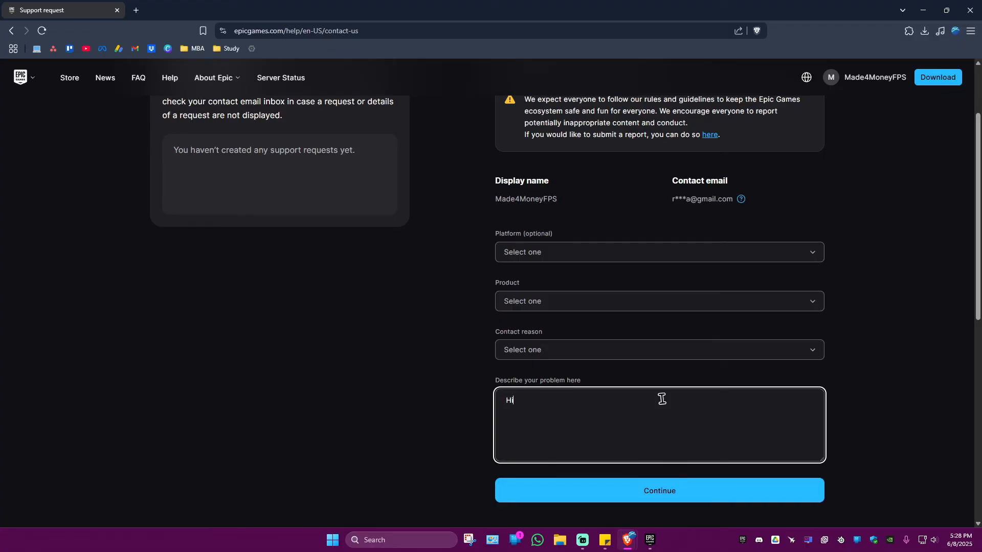
{"action": "type", "text": "! Can you hel"}
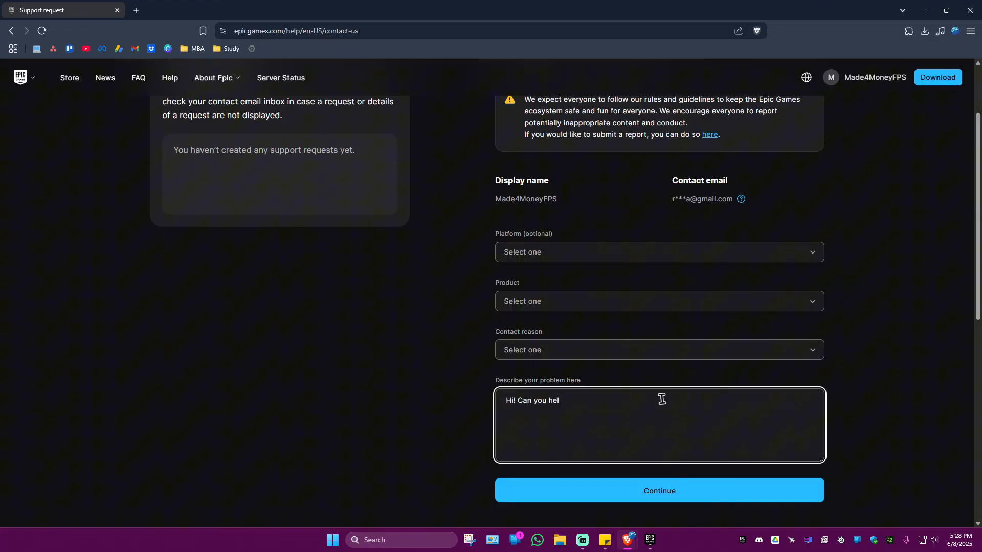
{"action": "type", "text": "p me delete"}
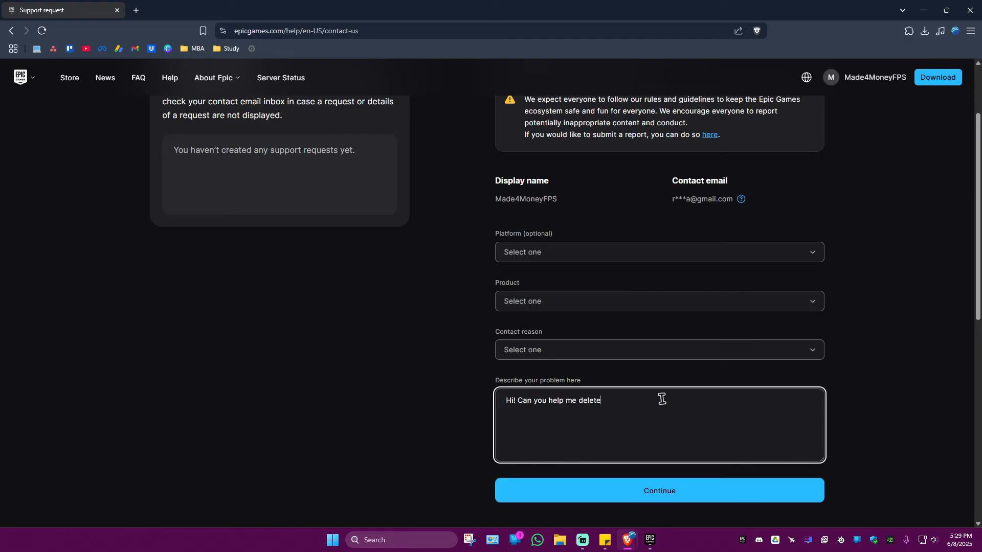
{"action": "type", "text": "or remove games in my library such as"}
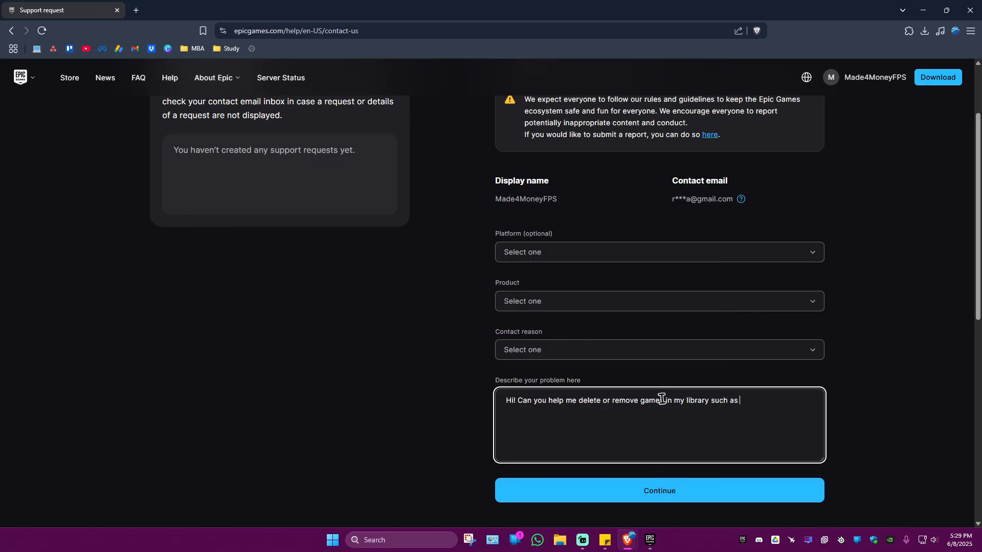
{"action": "type", "text": "Apex L"}
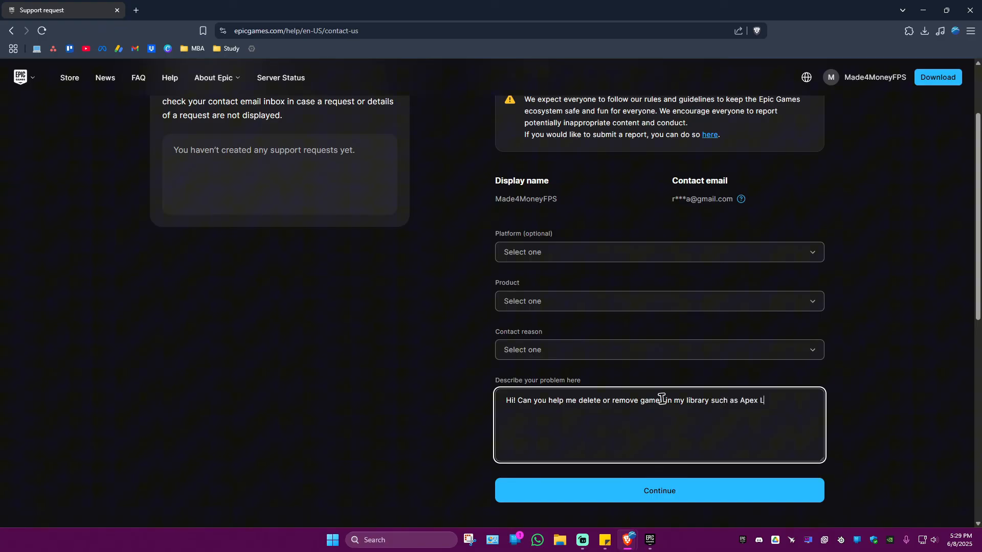
{"action": "type", "text": "egends,"}
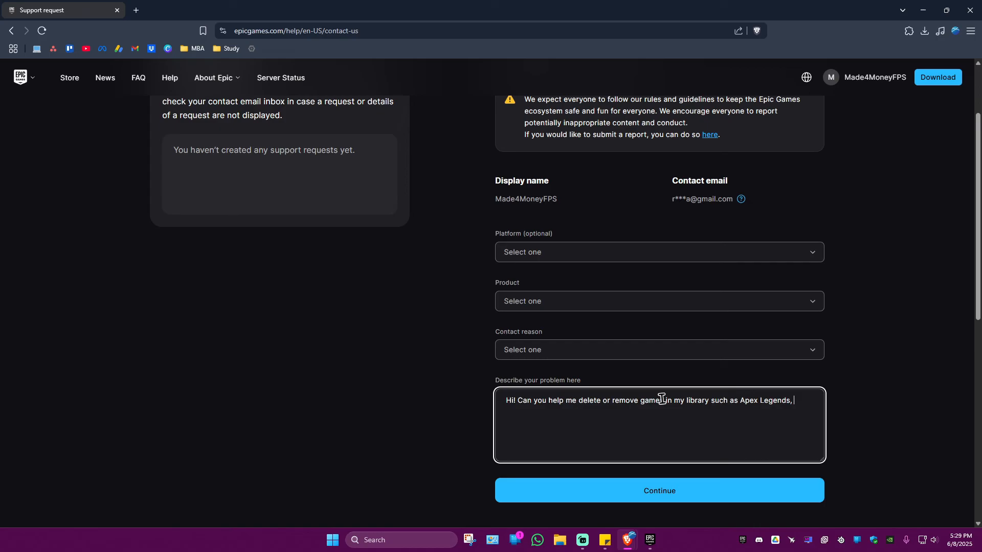
{"action": "type", "text": "PUBG."}
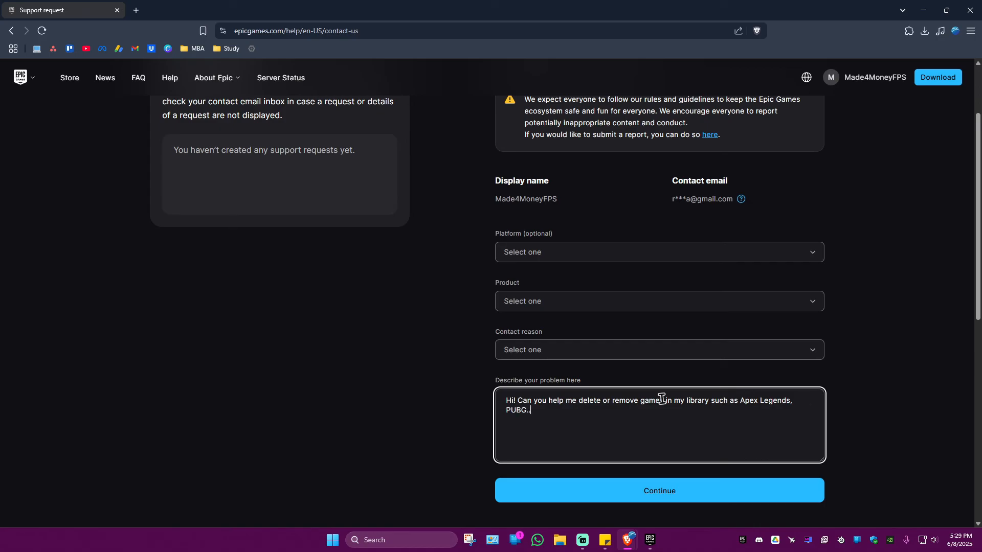
{"action": "type", "text": "......"}
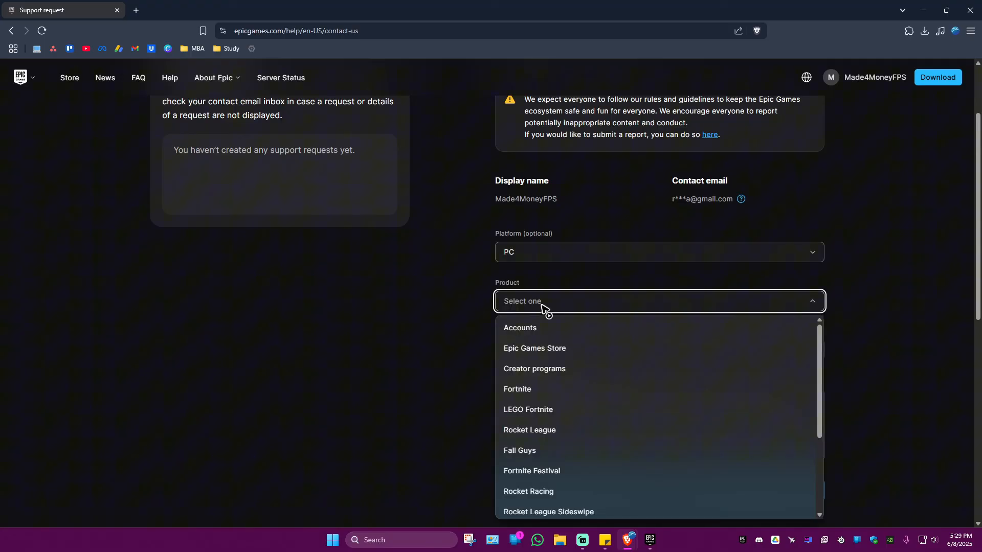
Set the product to Epic Games Store and choose Other as the contact reason.
{"action": "left_click", "coordinate": [535, 347]}
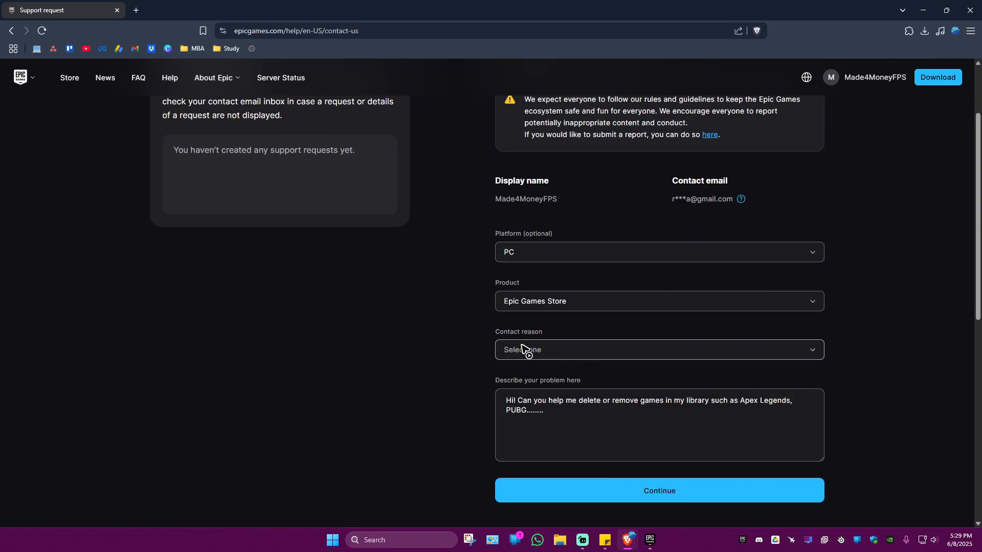
{"action": "left_click", "coordinate": [658, 350]}
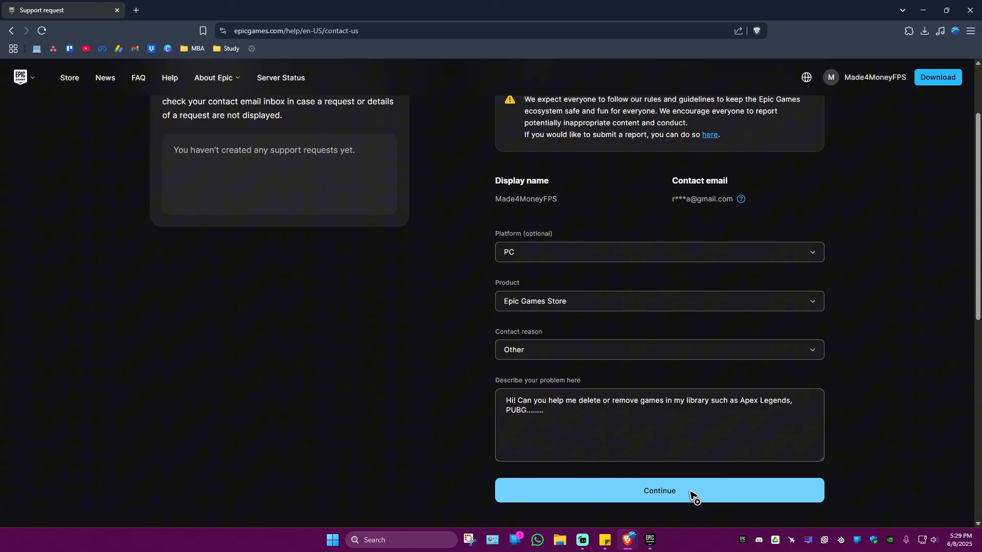
{"action": "mouse_move", "coordinate": [377, 355]}
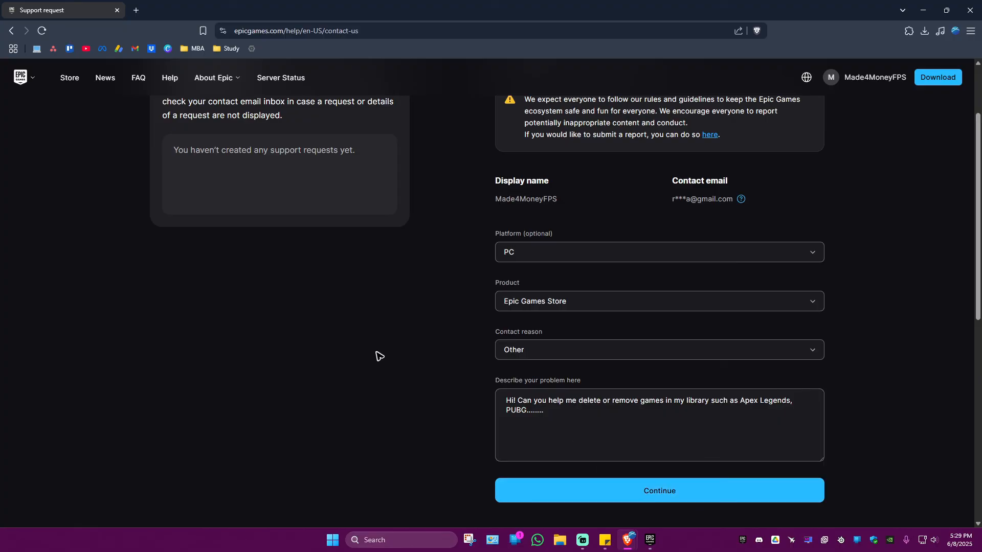
{"action": "mouse_move", "coordinate": [326, 324]}
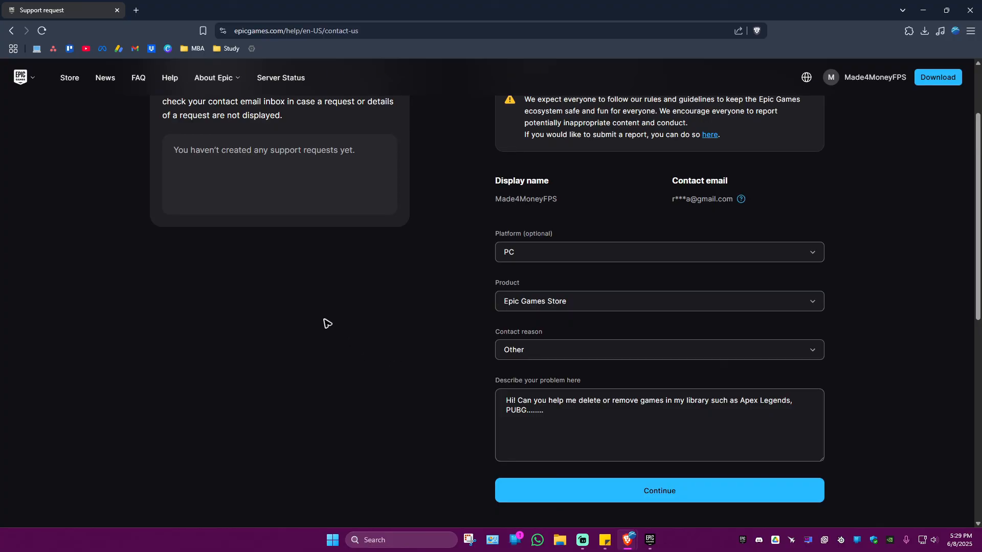